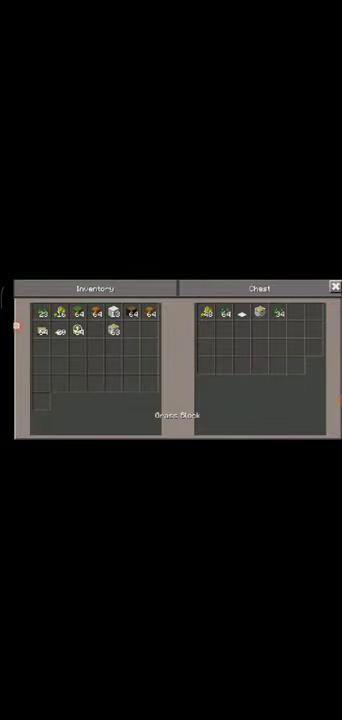
Close the chest screen and return to the world beside the stocked chest
{"action": "left_click", "coordinate": [332, 288]}
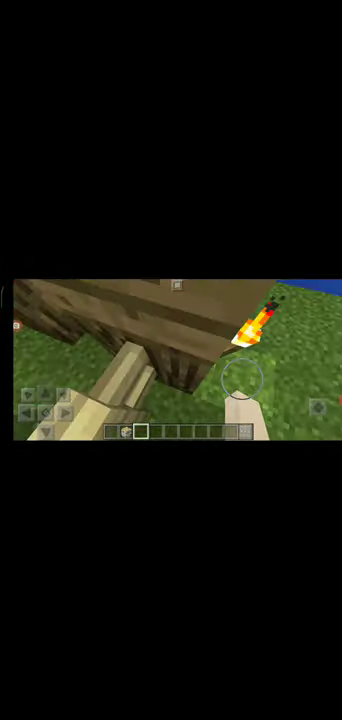